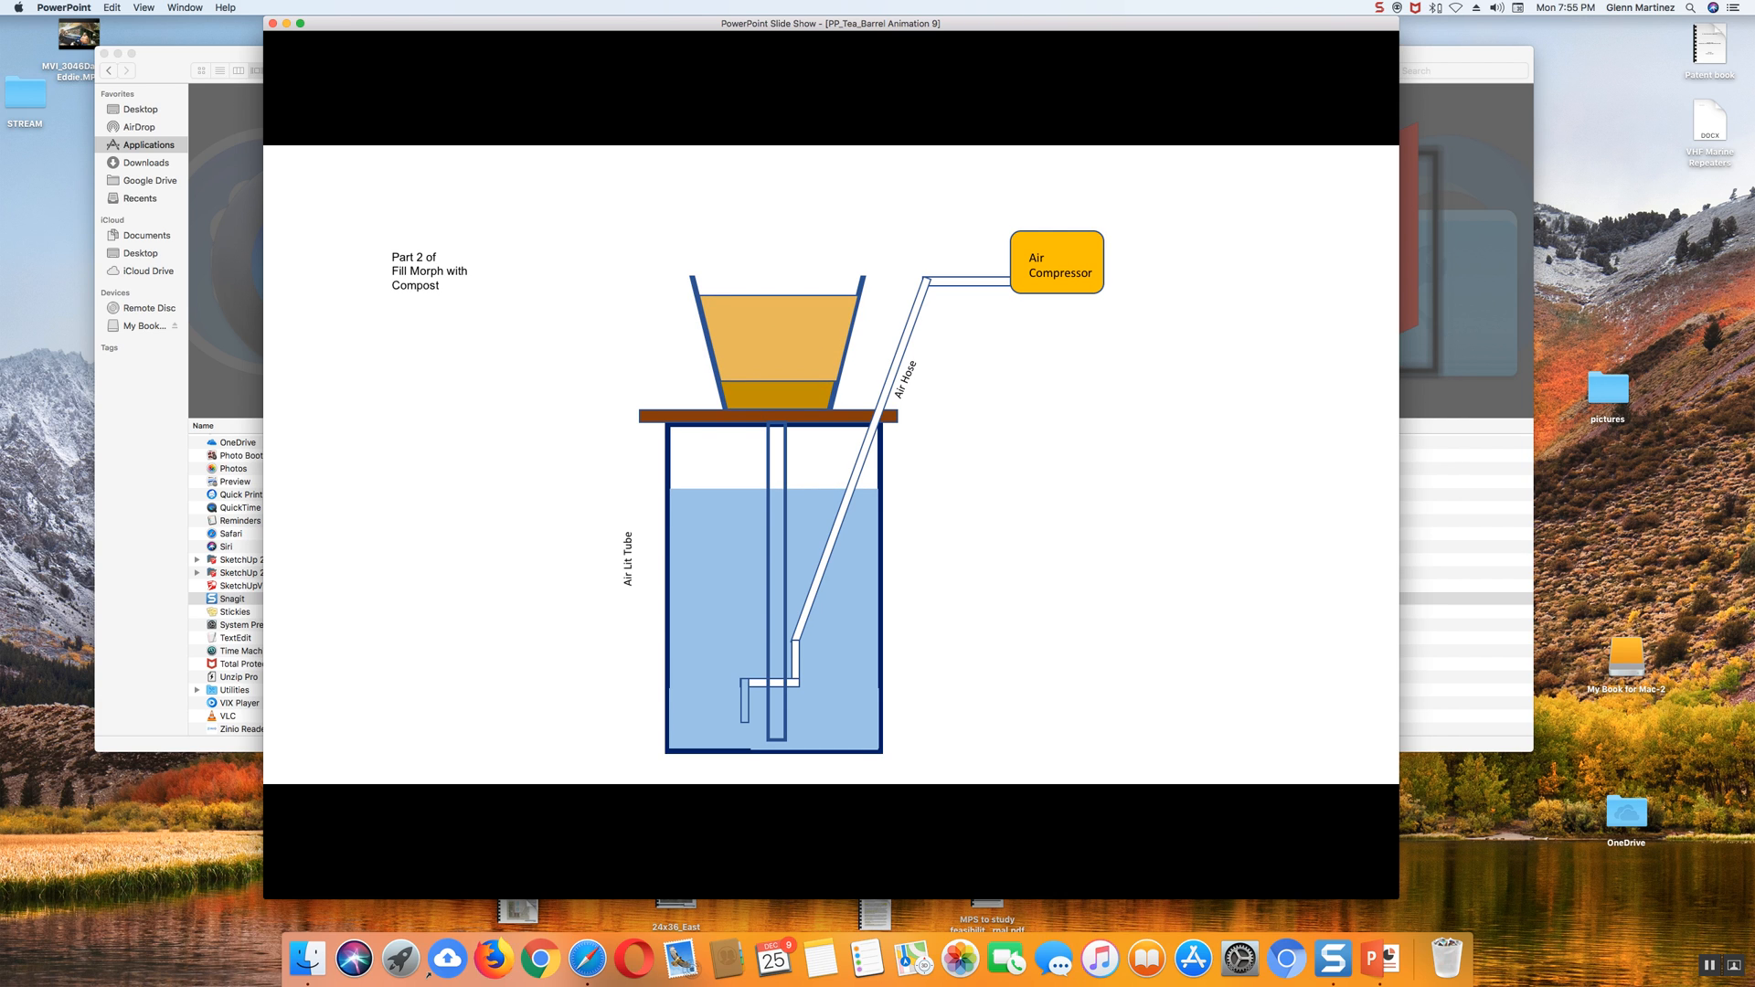
# Step: Advance the slide show through the fill-morph slides until the barrel fills with compost tea
pyautogui.press('right')
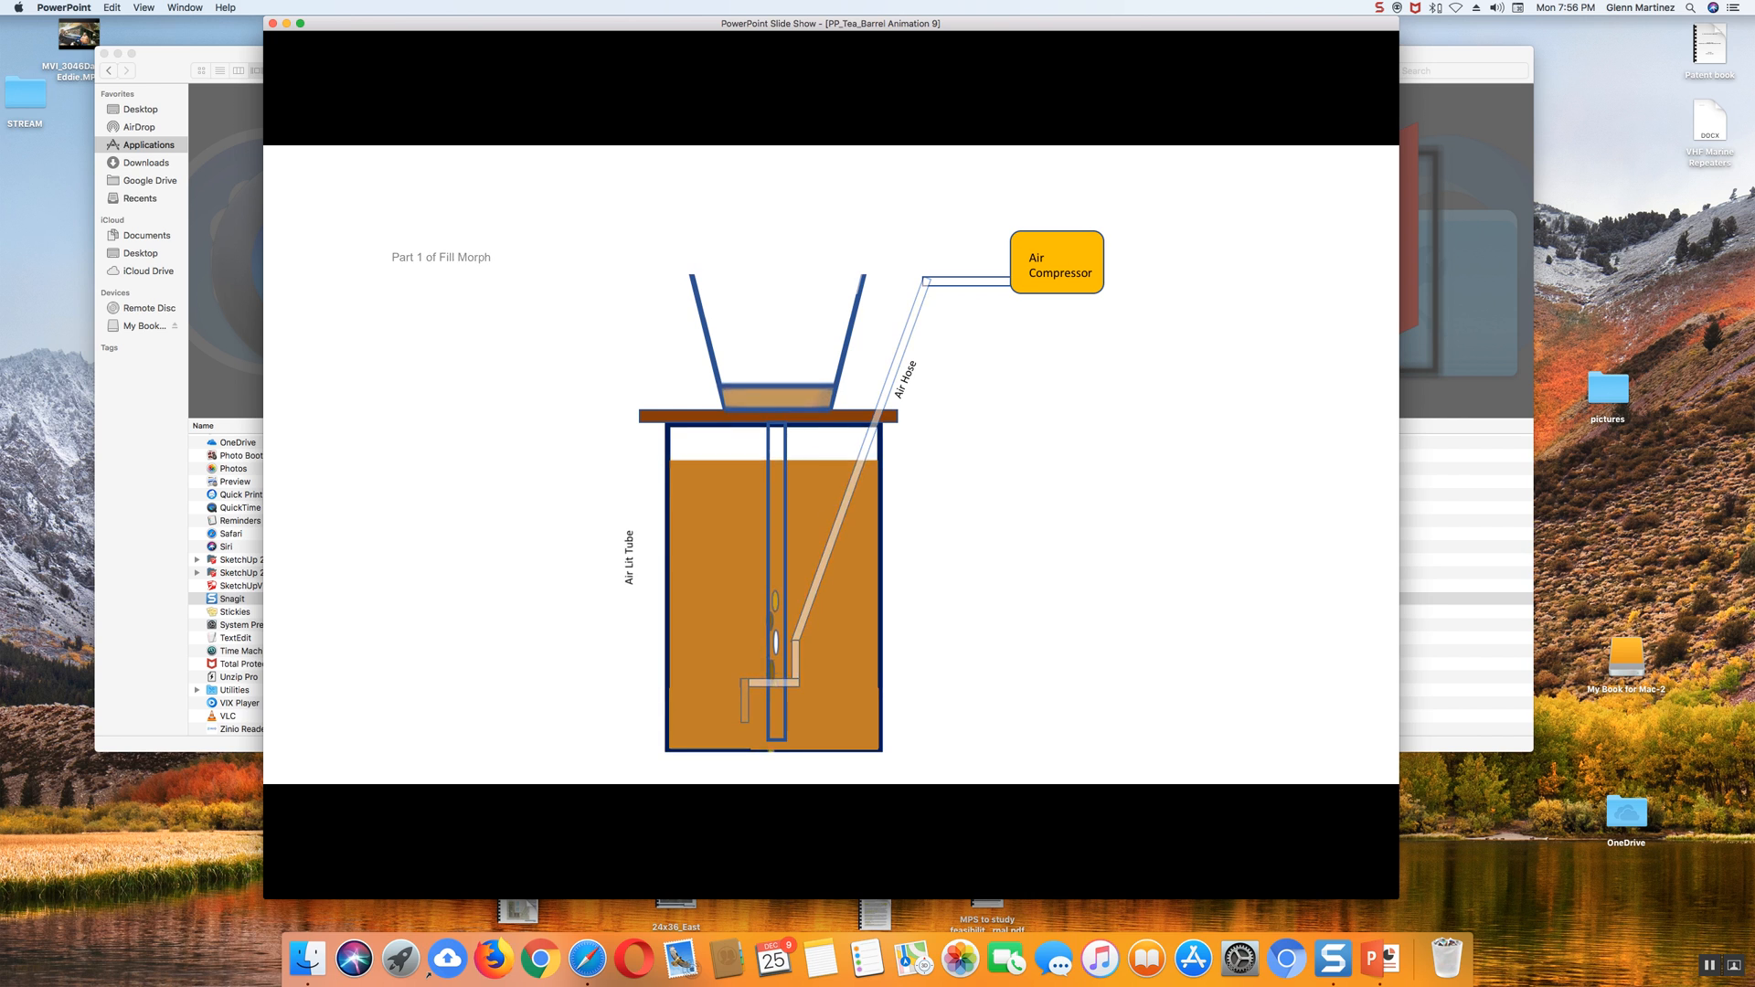
pyautogui.press('right')
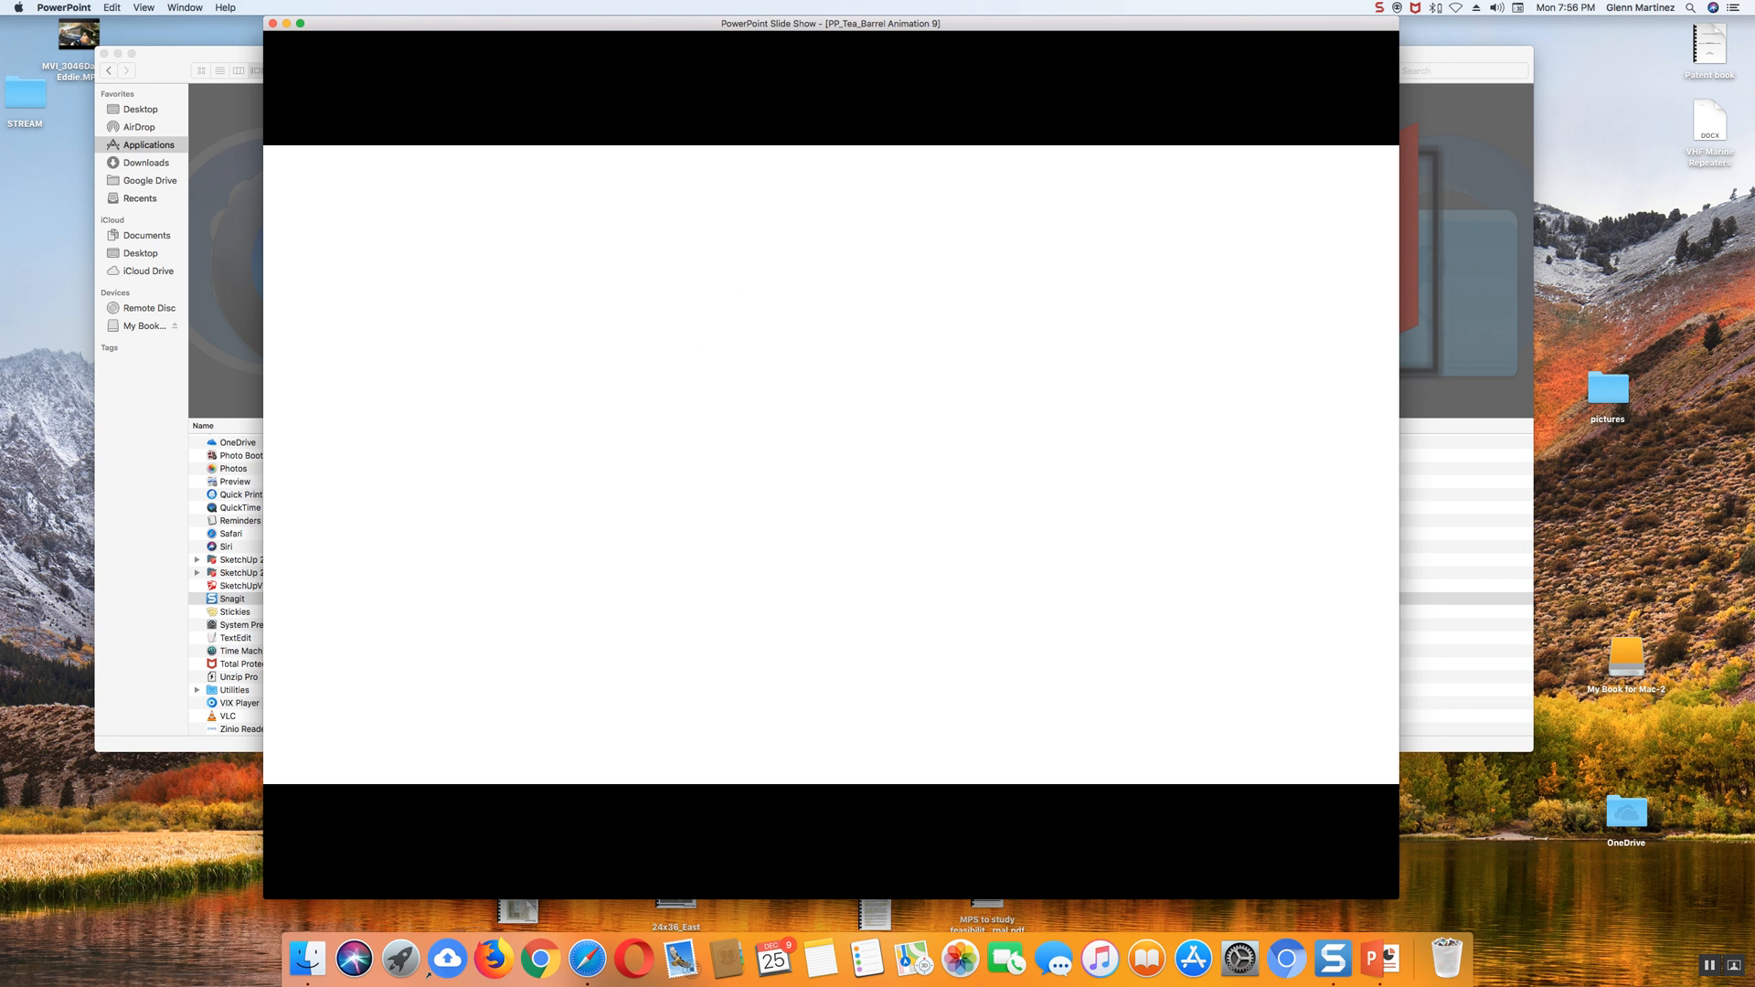
# Step: Advance to the closing 'Thanks for watching!' slide listing the business websites
pyautogui.click(832, 448)
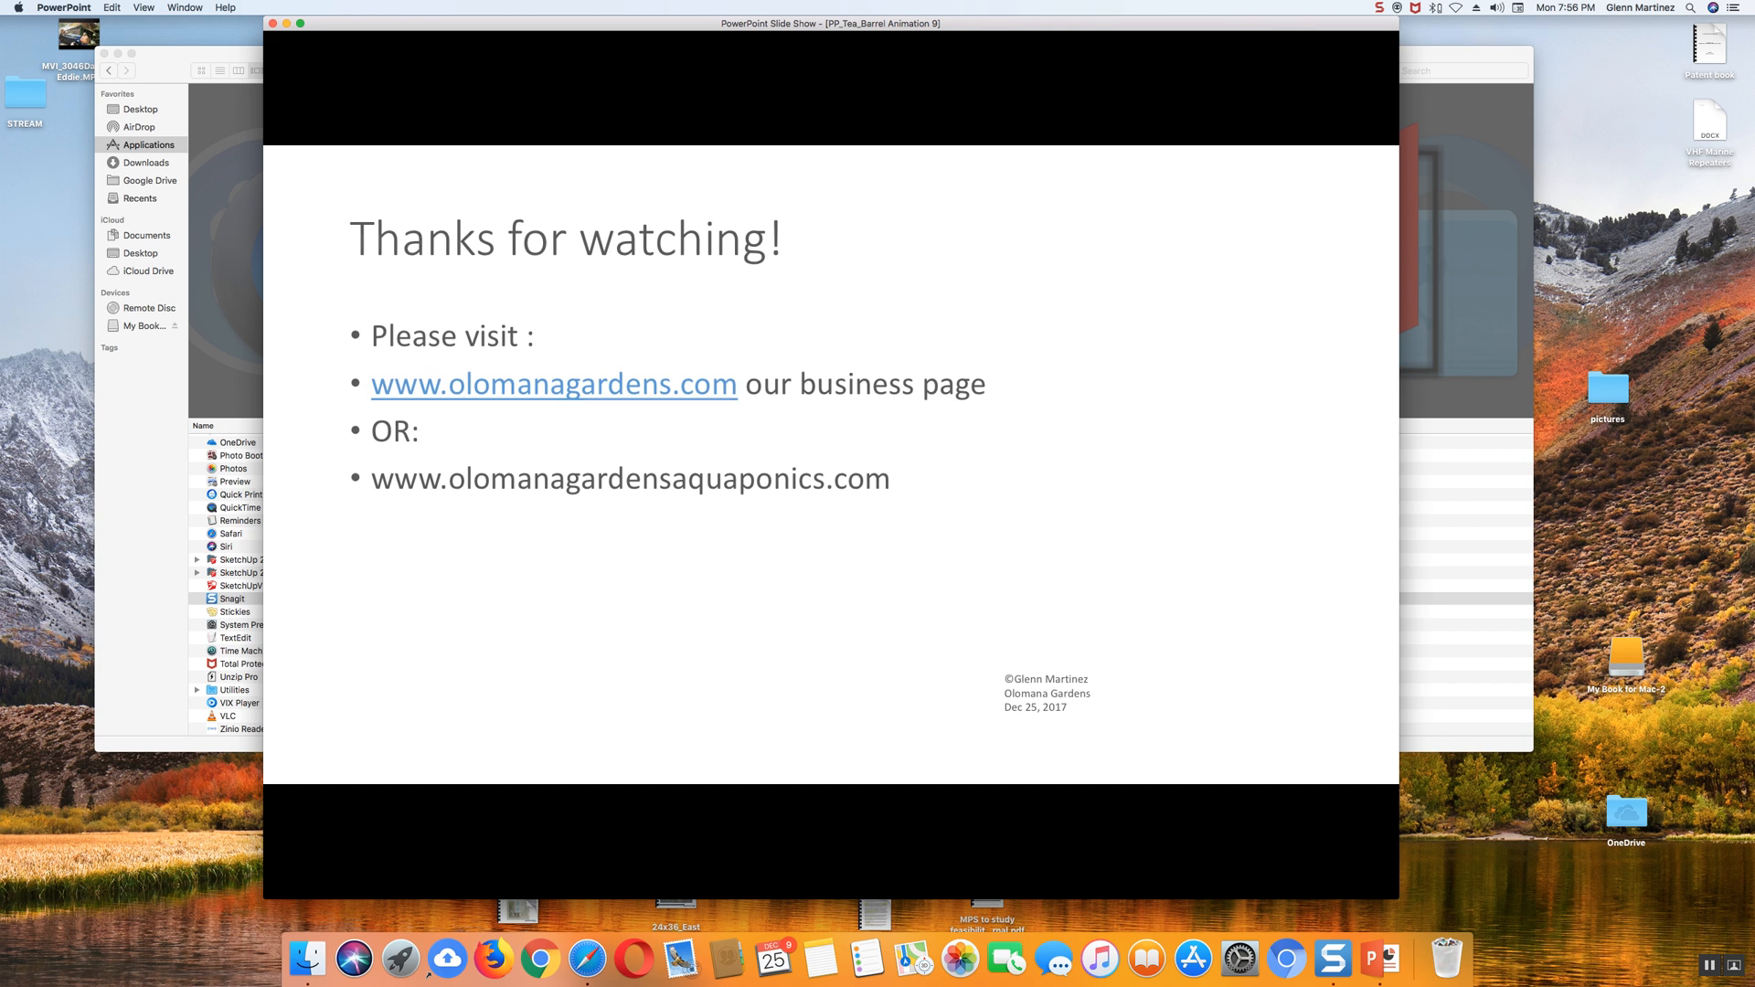